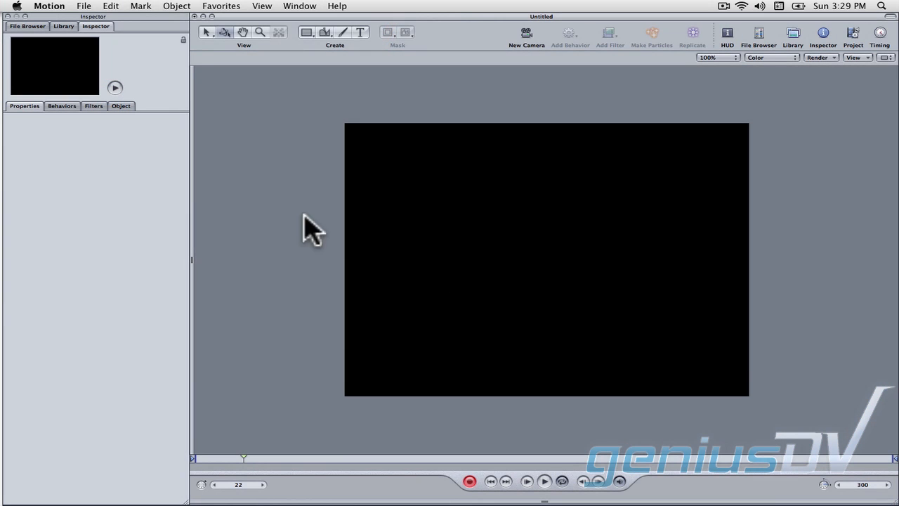
pyautogui.moveTo(66, 63)
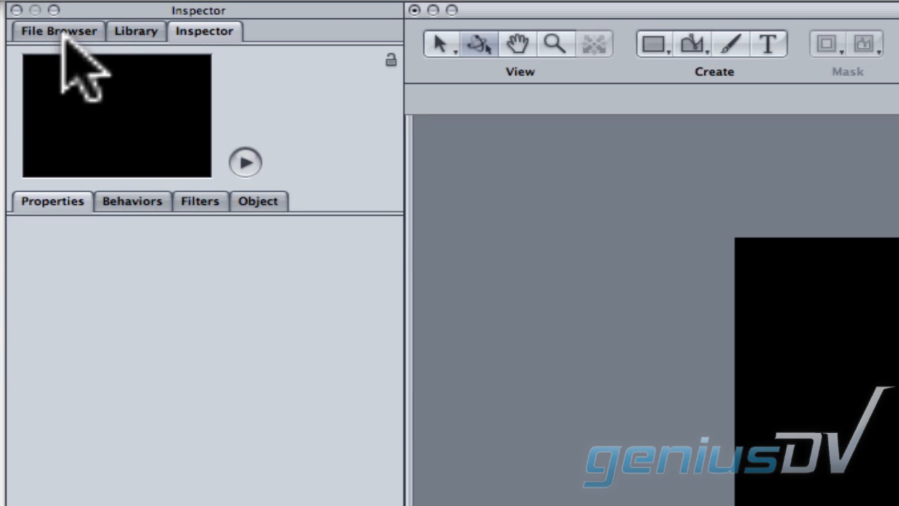
# Add the skateboard jump clip from the File Browser's Skateboard folder to the canvas.
pyautogui.click(58, 31)
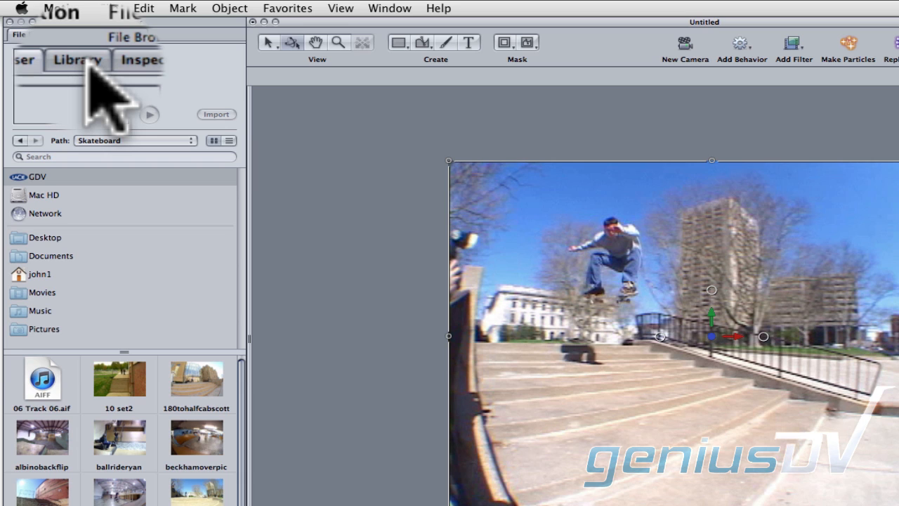
# Apply the SciFi Aurora particle emitter from the Library over the skateboard clip.
pyautogui.click(77, 61)
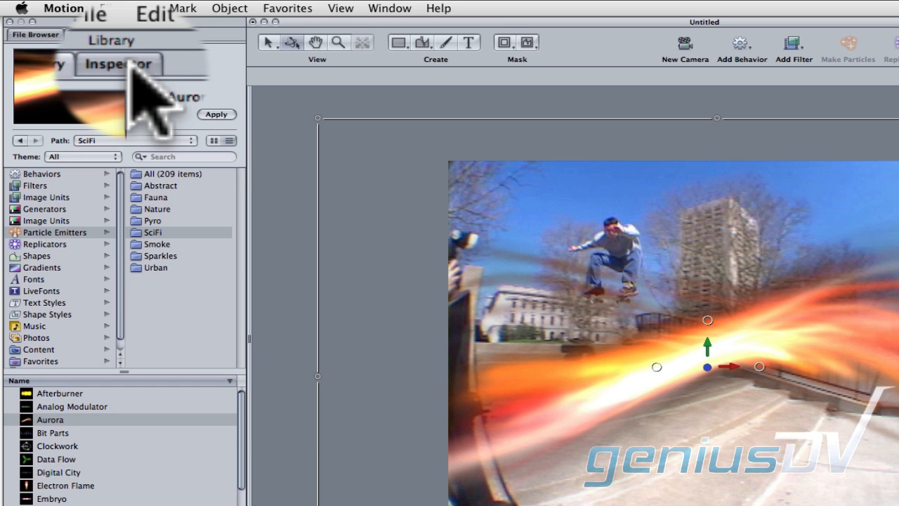
# Change the Aurora emitter's Color Range to red and pale green.
pyautogui.click(119, 63)
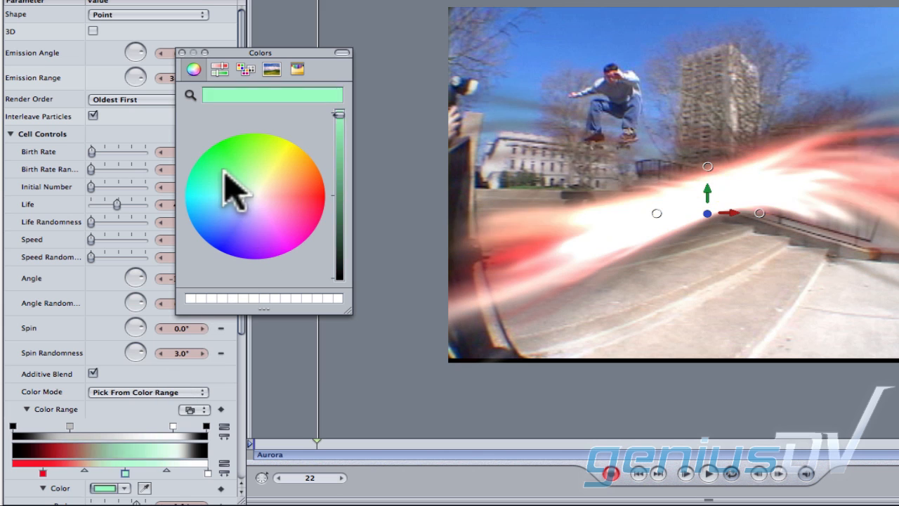
pyautogui.click(229, 242)
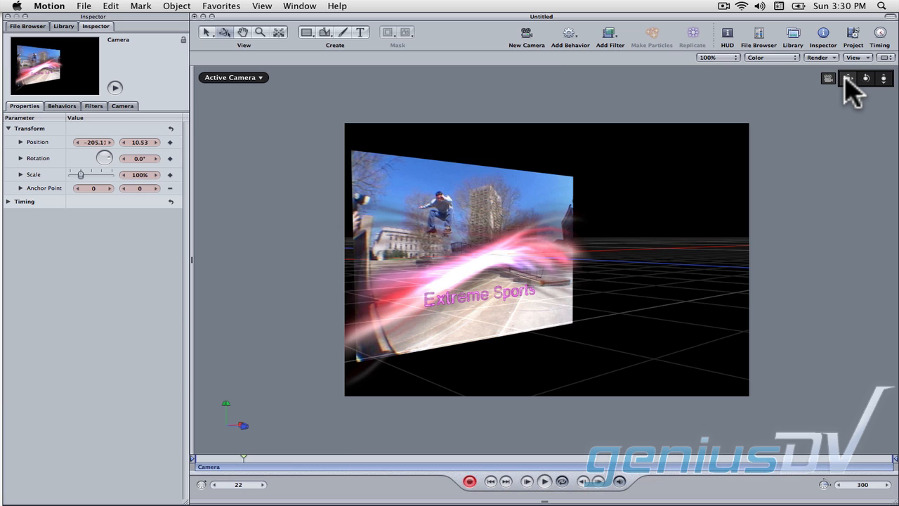
pyautogui.moveTo(450, 95)
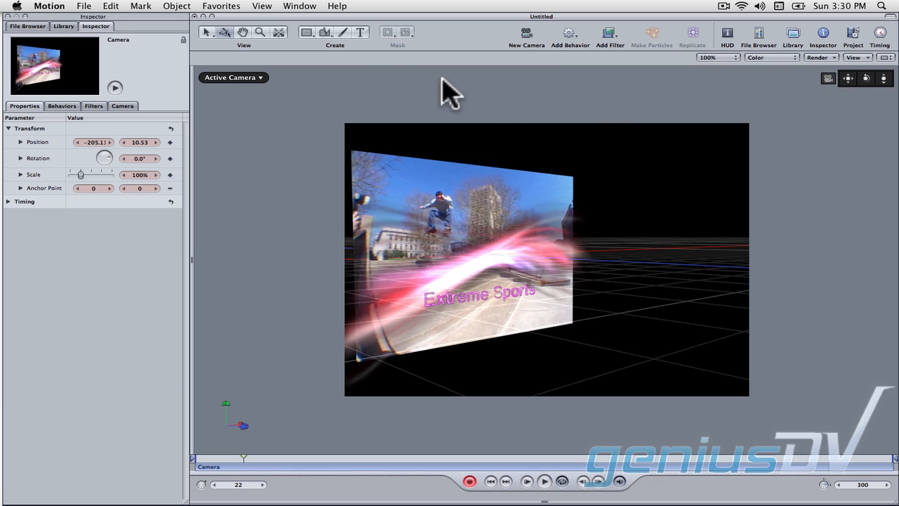
# Show the Project Pane (F5) listing the camera, title, Wisp16, Aurora and skateboard layers.
pyautogui.click(299, 5)
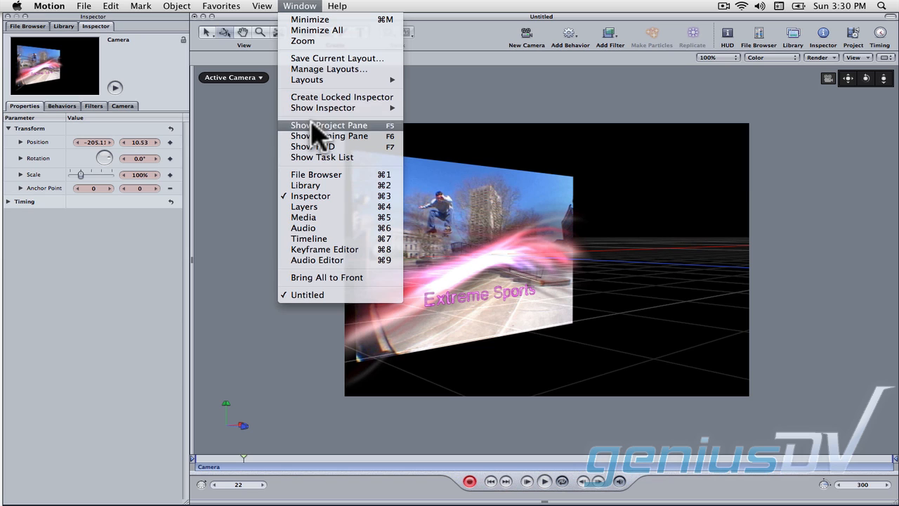
pyautogui.click(304, 207)
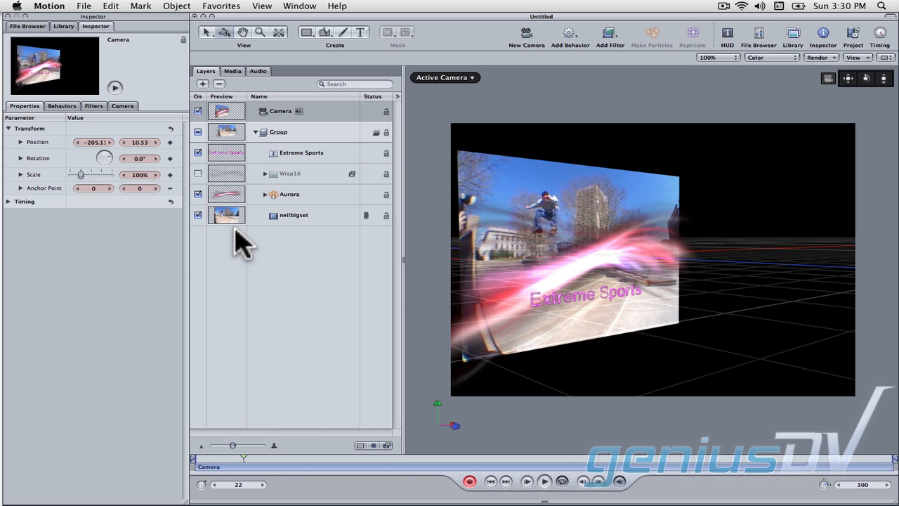
# Show the Timing Pane (F6) and set the current frame to 1.
pyautogui.click(300, 6)
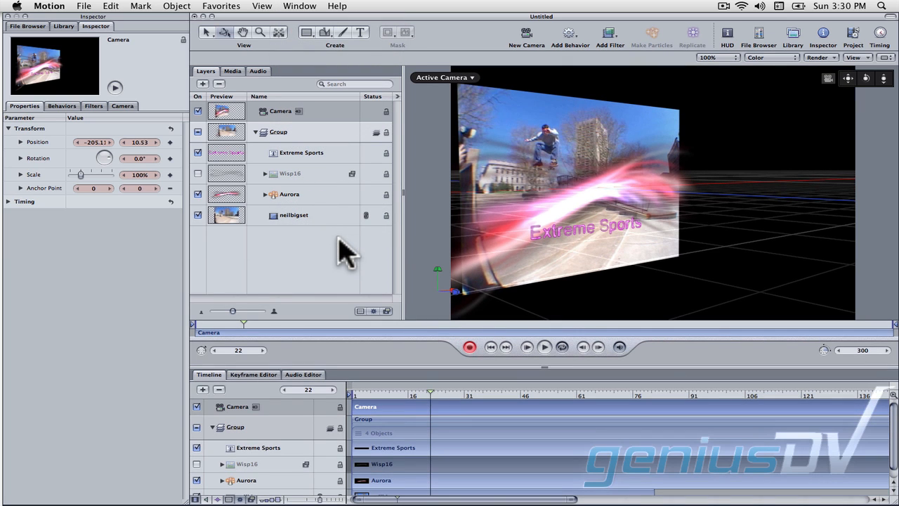
pyautogui.moveTo(439, 411)
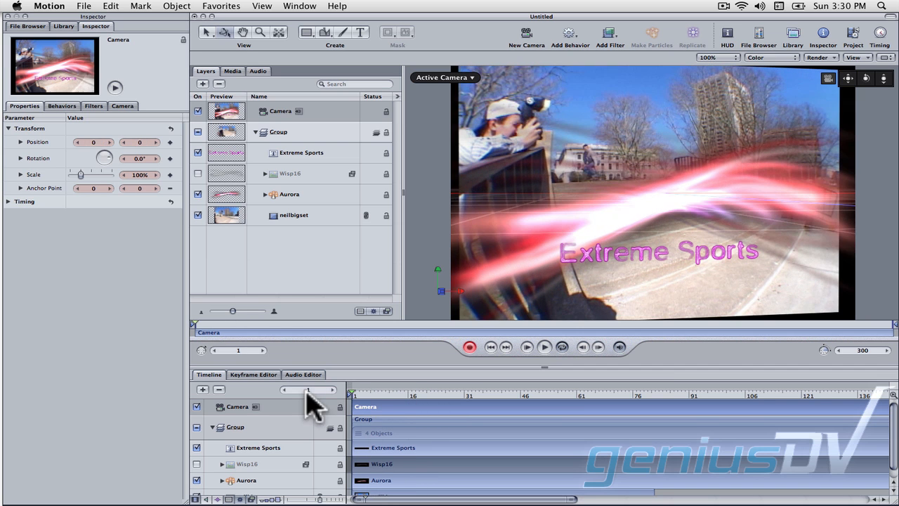
pyautogui.click(544, 346)
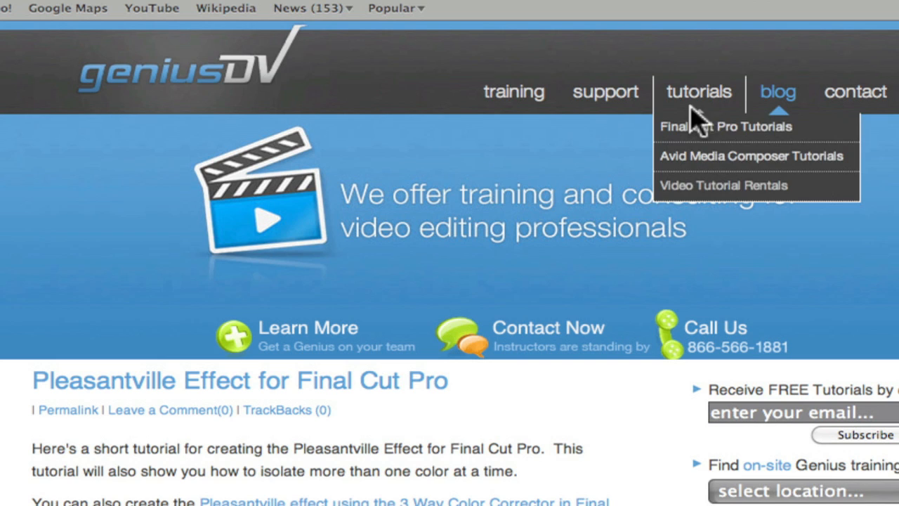
pyautogui.moveTo(730, 140)
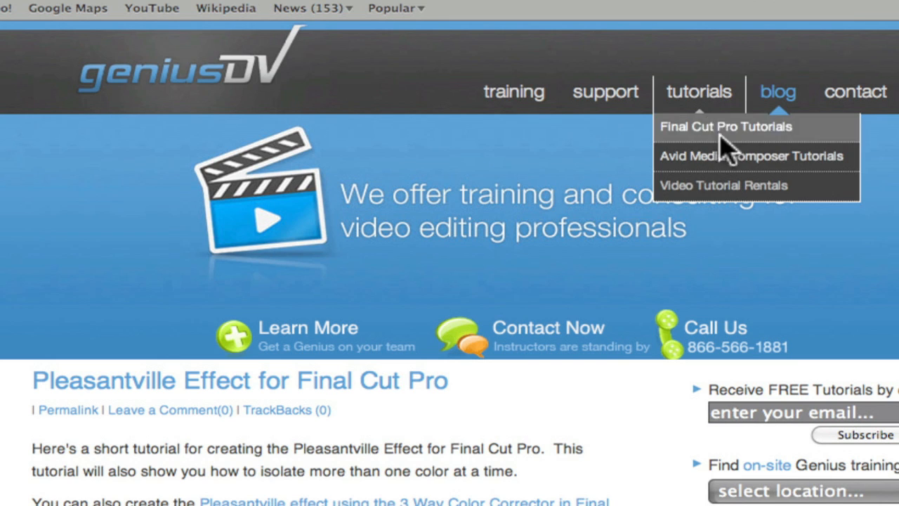